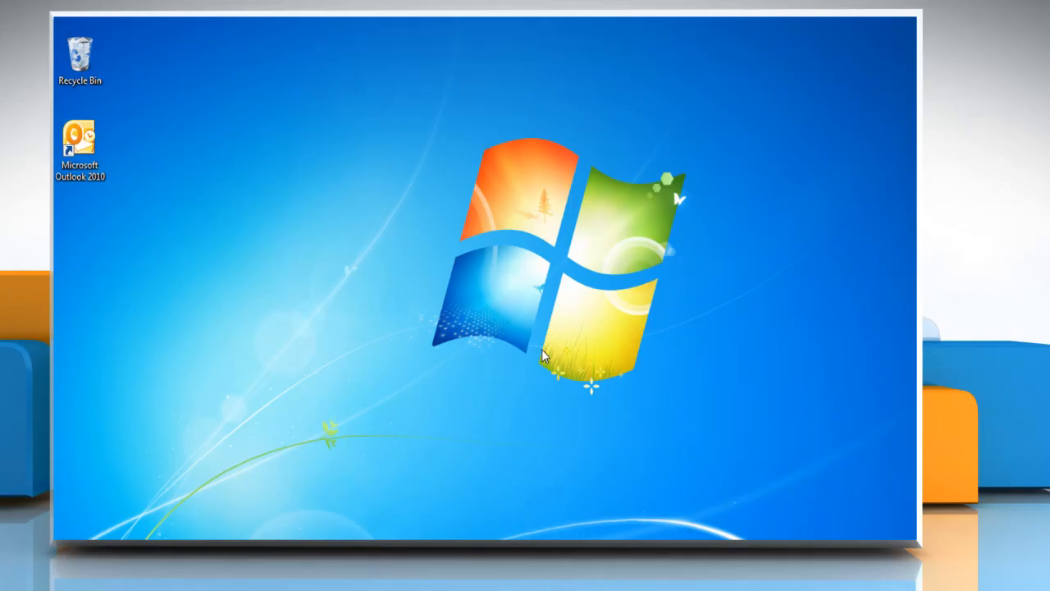
mouse_move(233, 220)
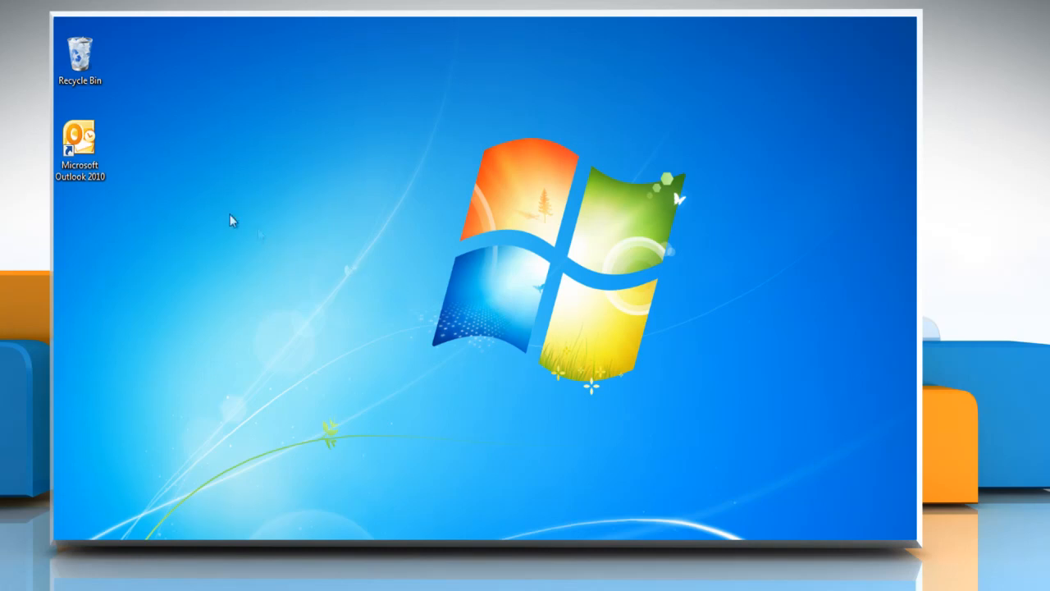
Launch Outlook 2010 from its desktop shortcut and start a blank new email.
right_click(80, 144)
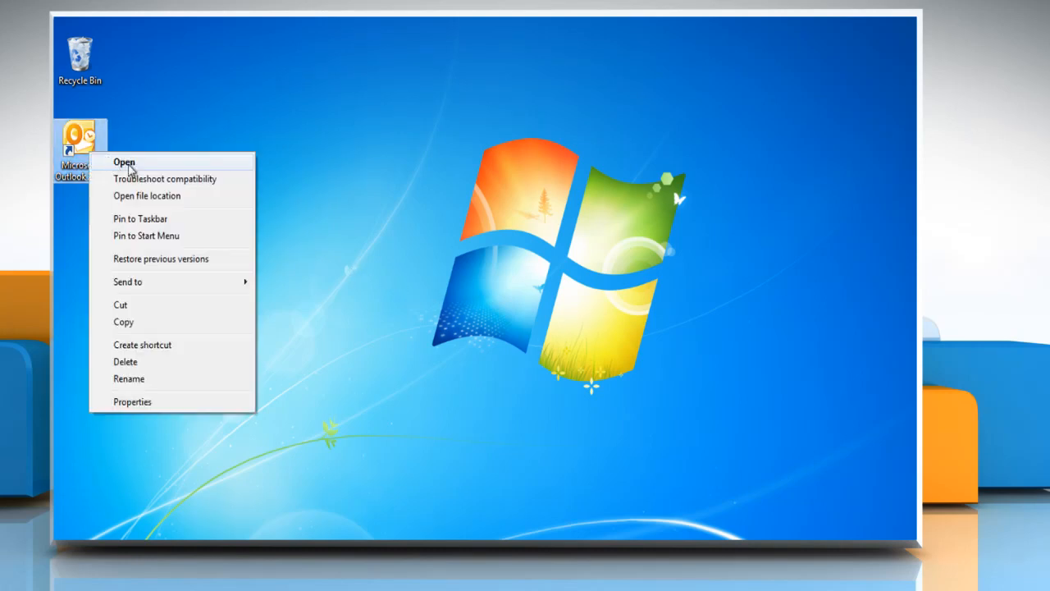
click(125, 162)
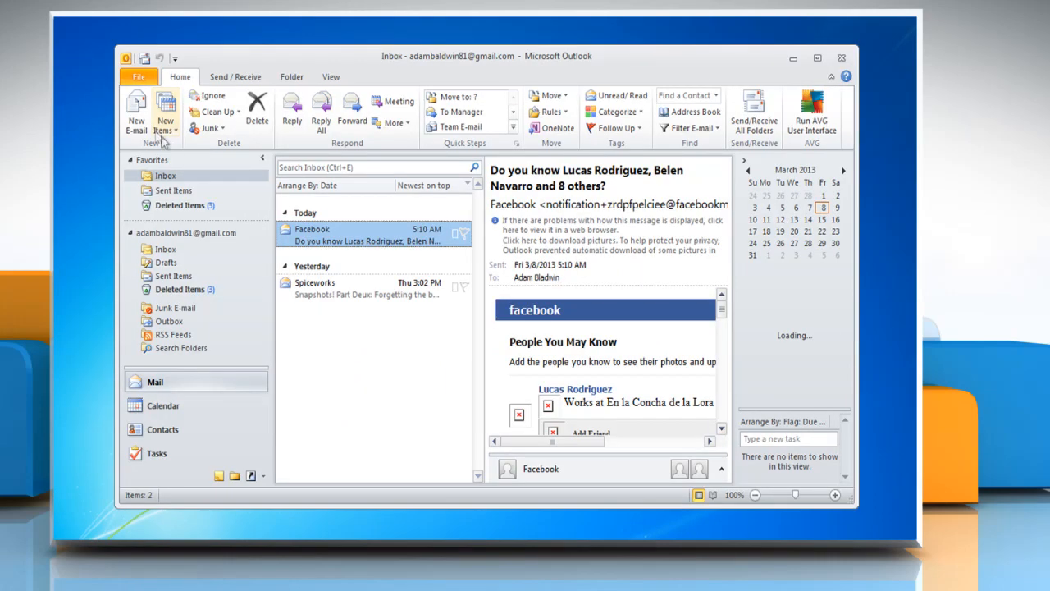
click(135, 111)
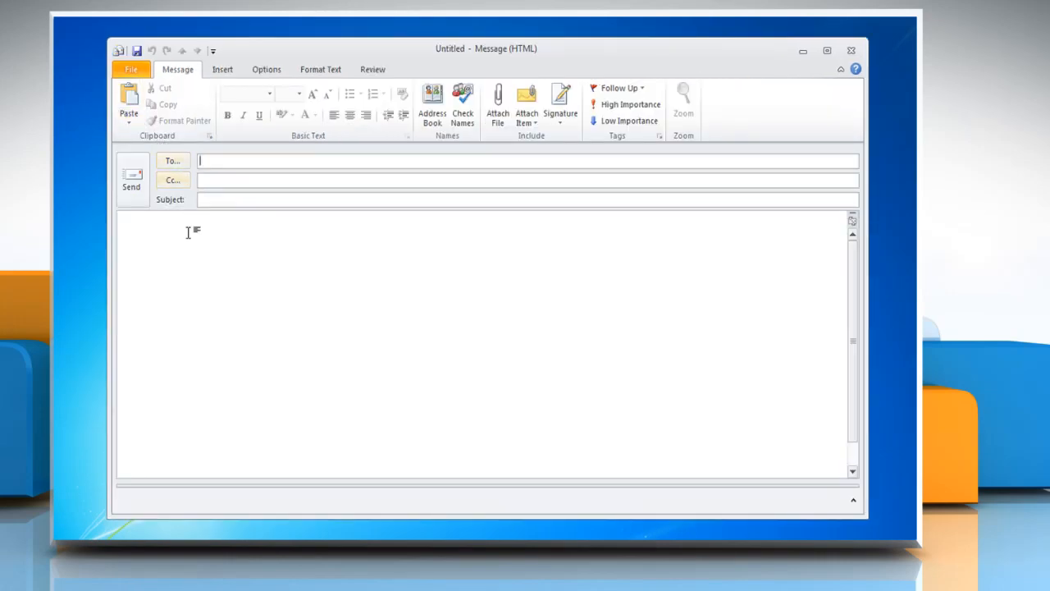
Insert a 5-by-2 table for Product (Laptop, Desktop, iPhone, iPod) and Sale (1500, 1100, 4700, 3800).
click(223, 69)
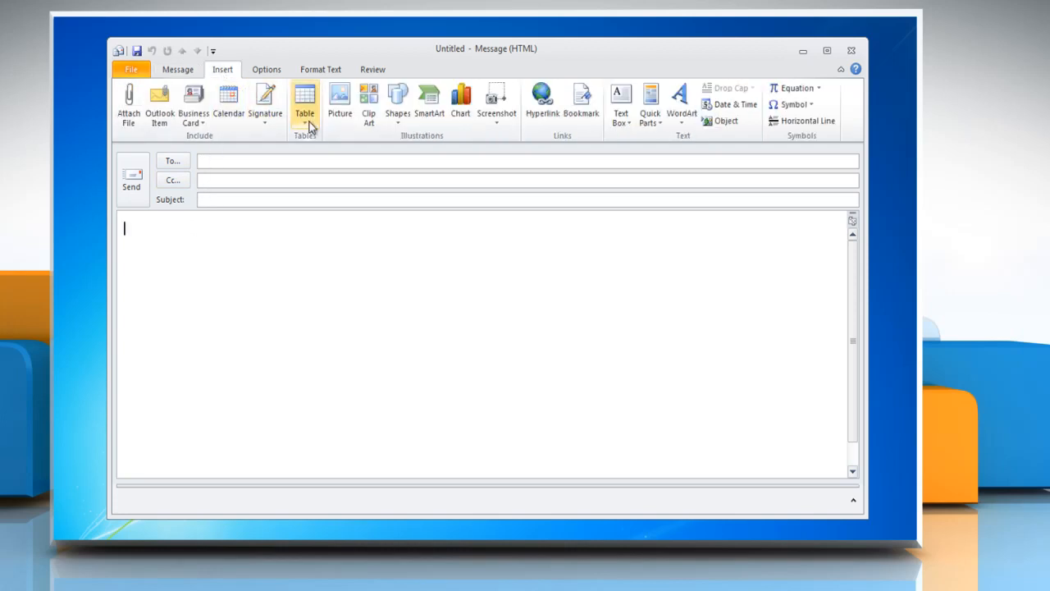
click(304, 106)
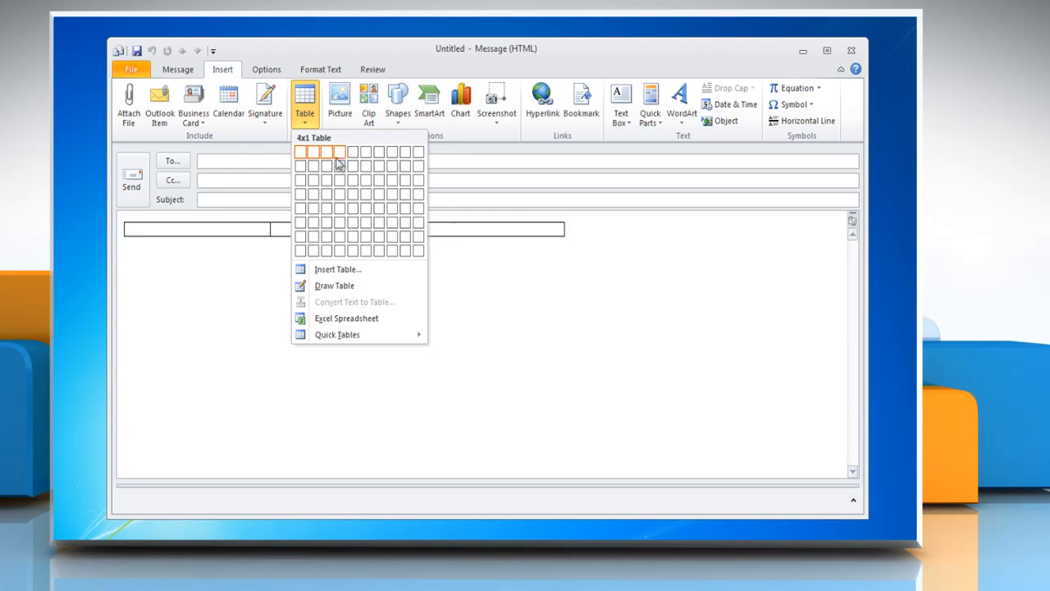
mouse_move(352, 171)
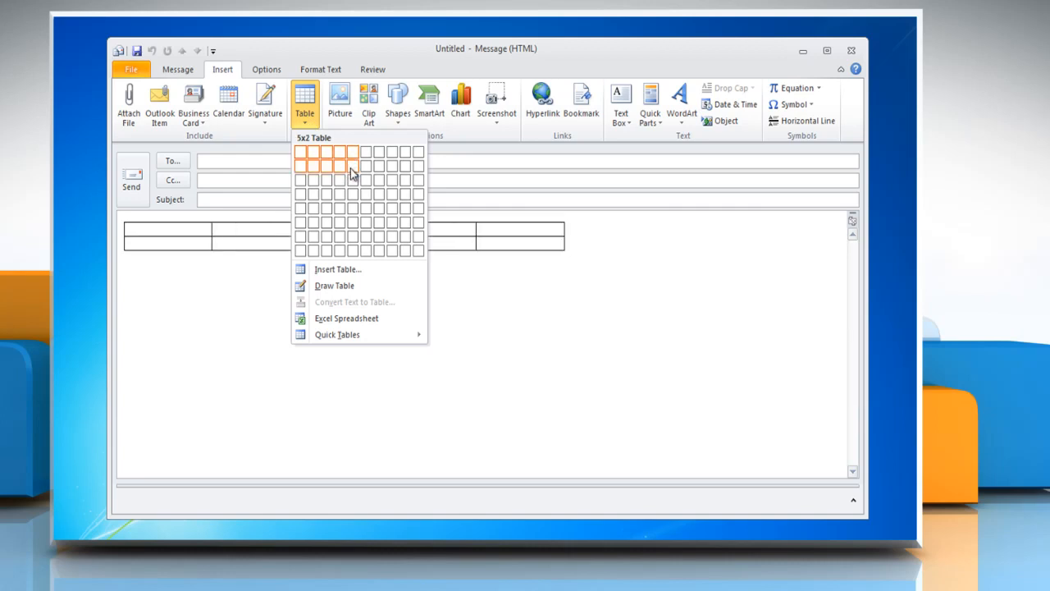
click(352, 165)
text(3800)
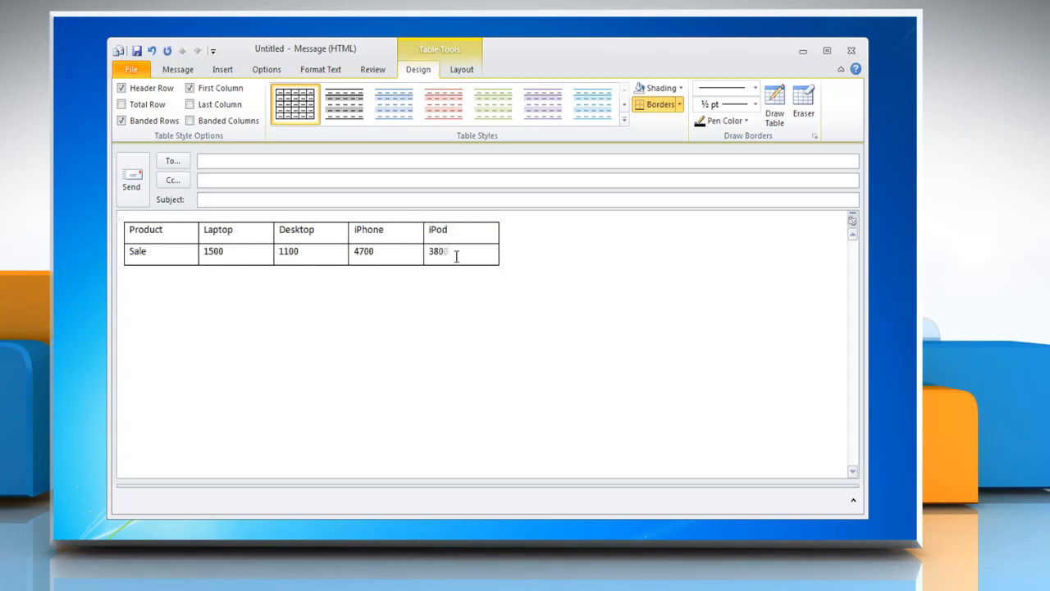
Insert a Microsoft Graph Chart object from the selected Product/Sale table.
click(122, 219)
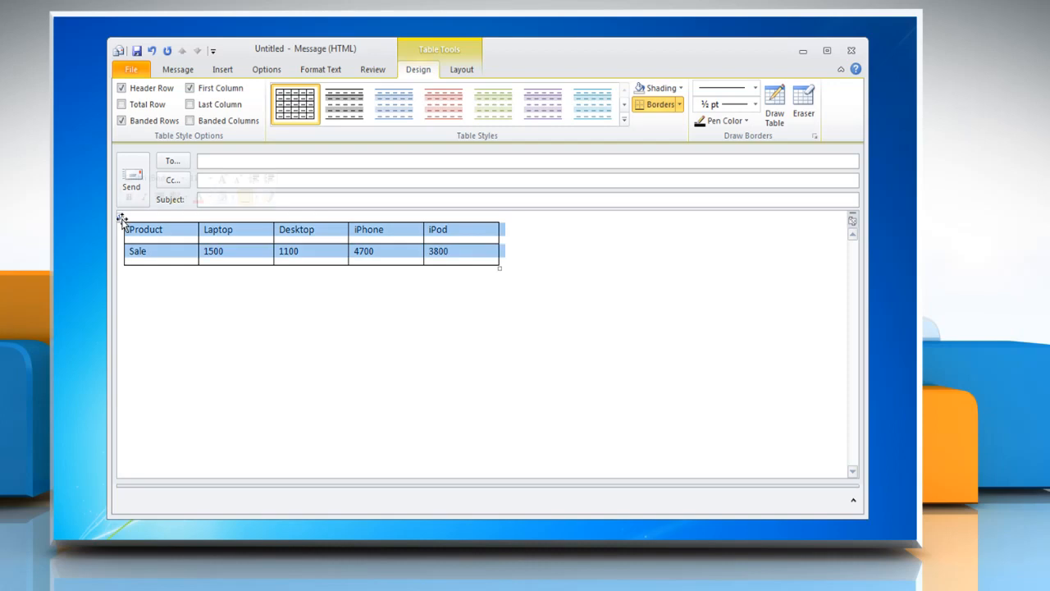
click(222, 69)
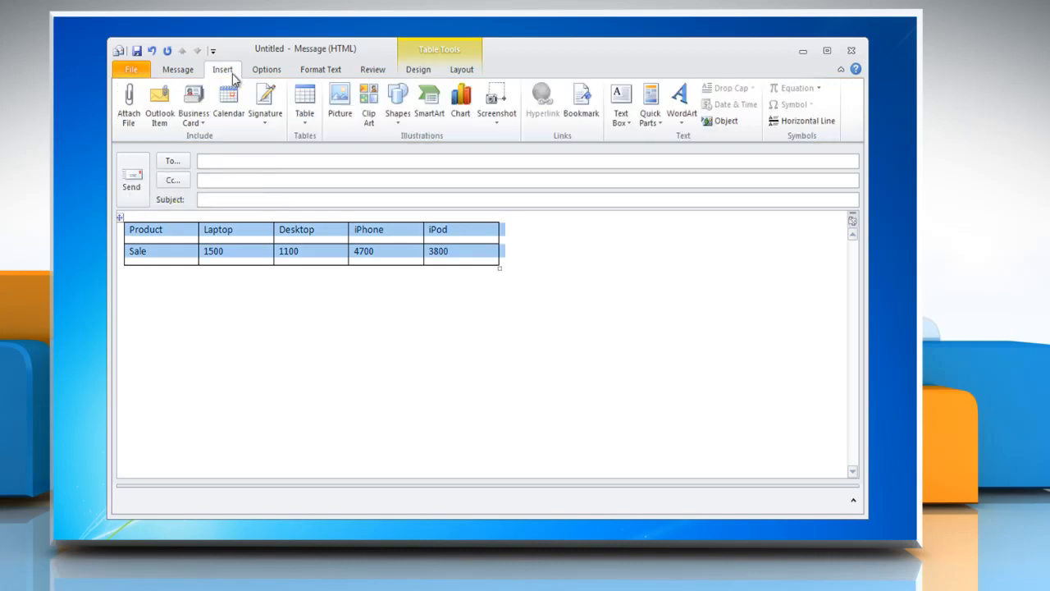
click(725, 121)
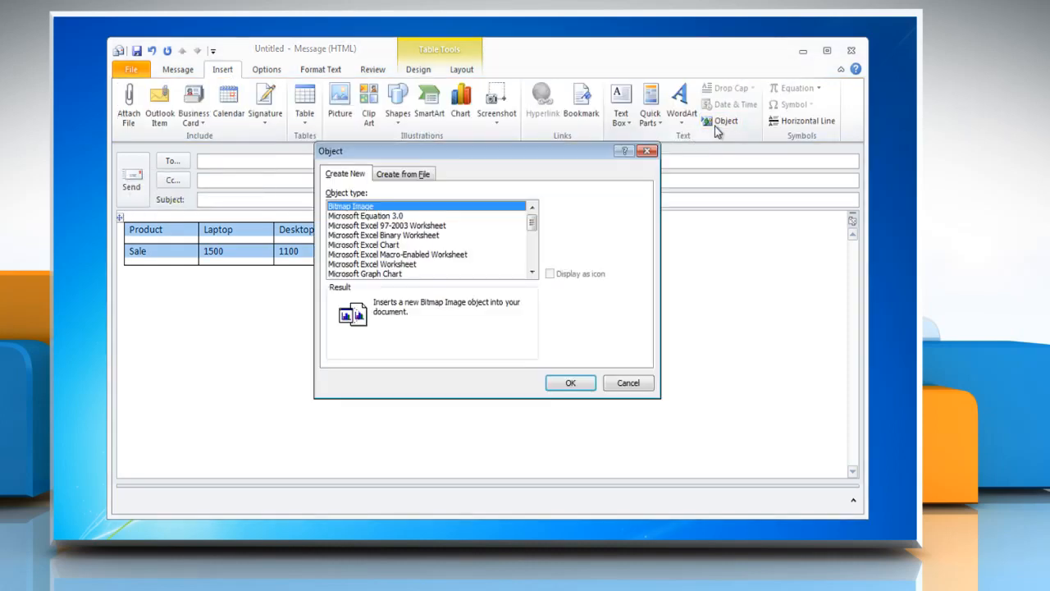
mouse_move(492, 228)
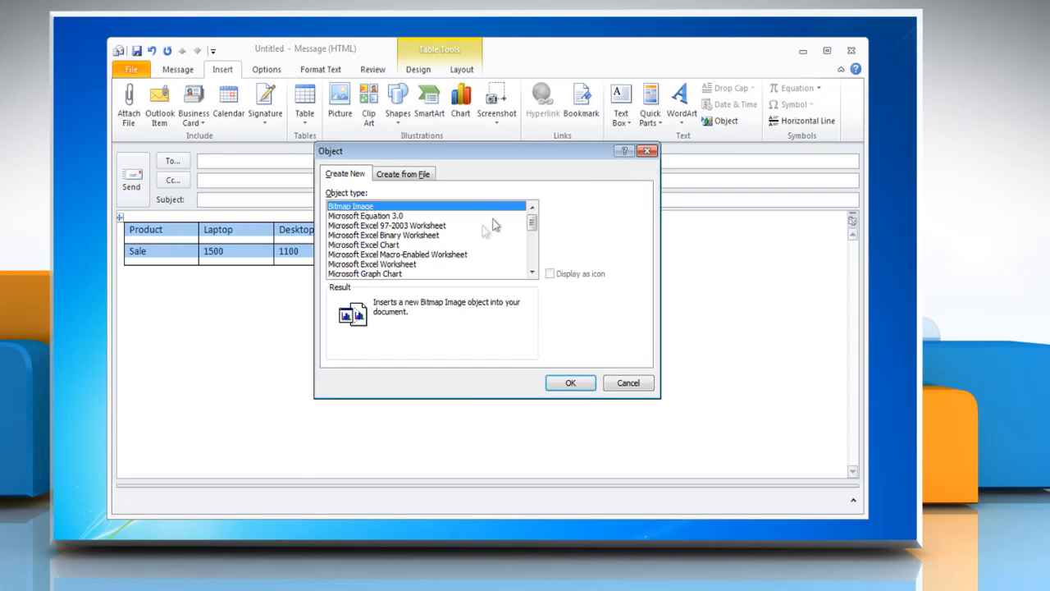
click(364, 273)
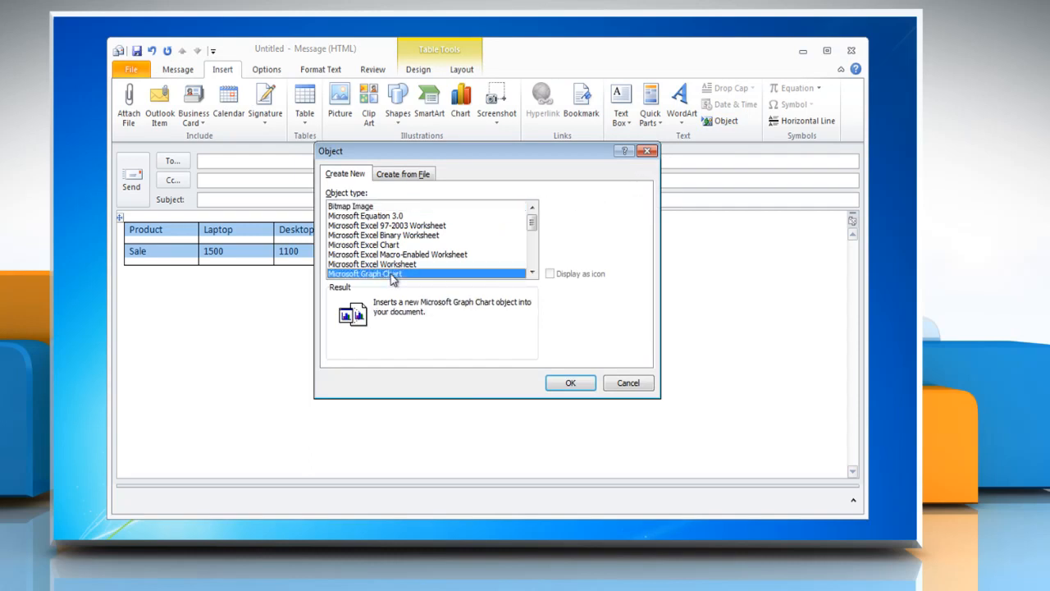
click(570, 382)
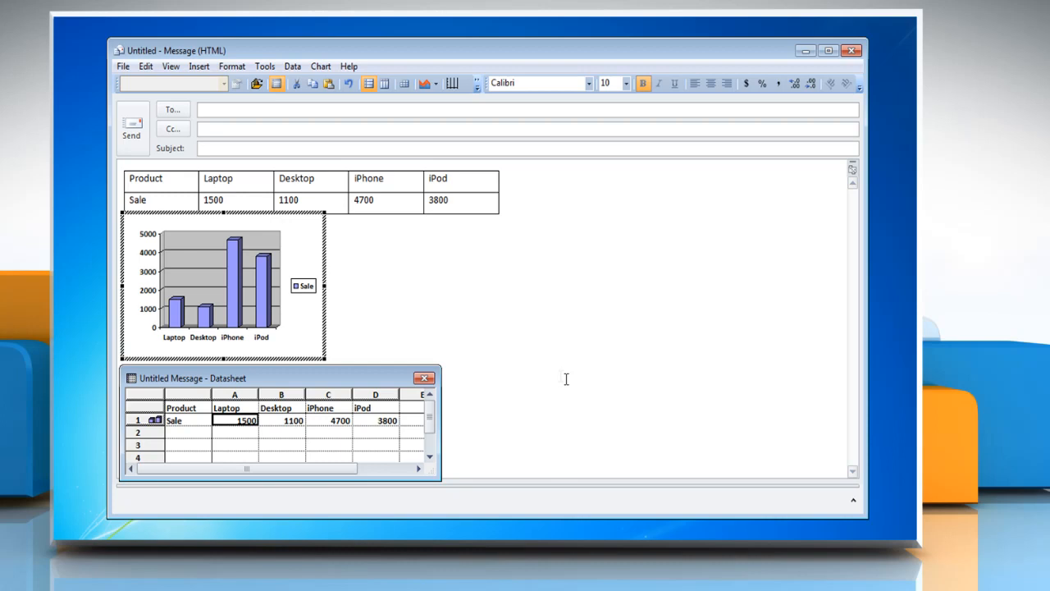
mouse_move(565, 378)
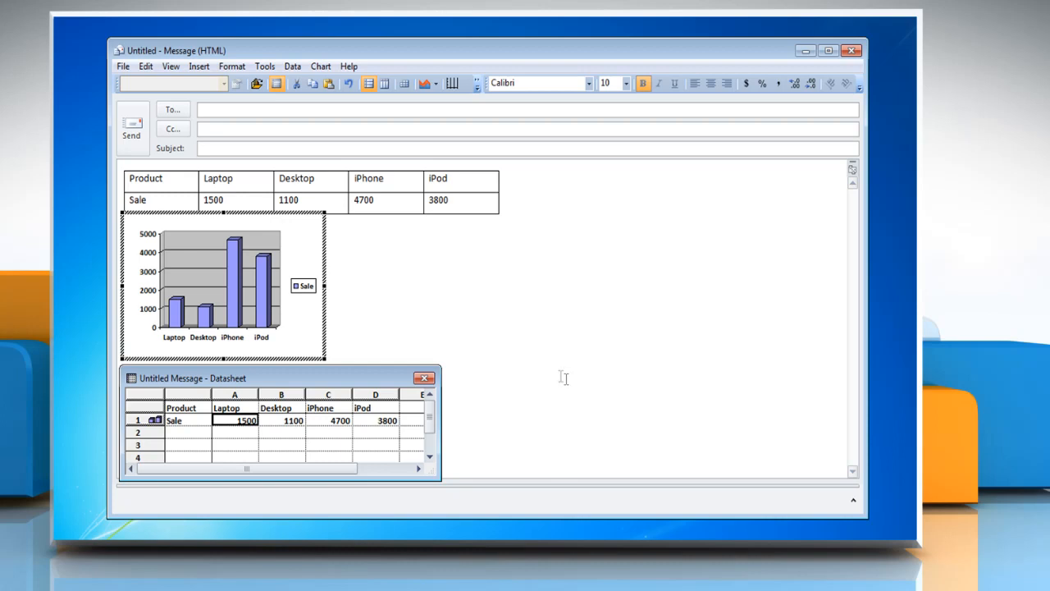
mouse_move(493, 345)
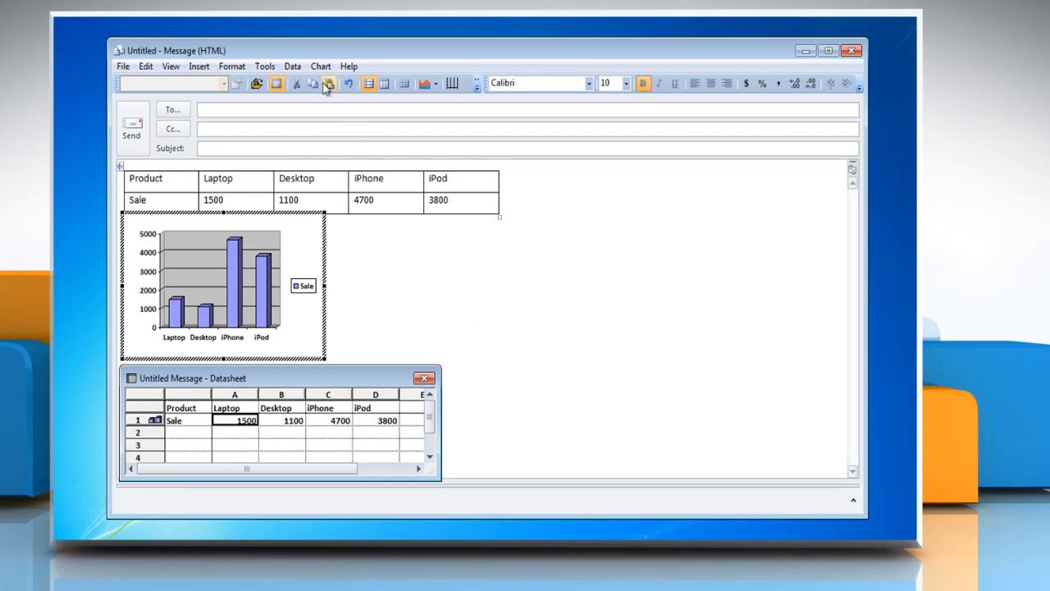
Change the Graph chart type to Bar, stacked with 3-D visual effect.
click(321, 66)
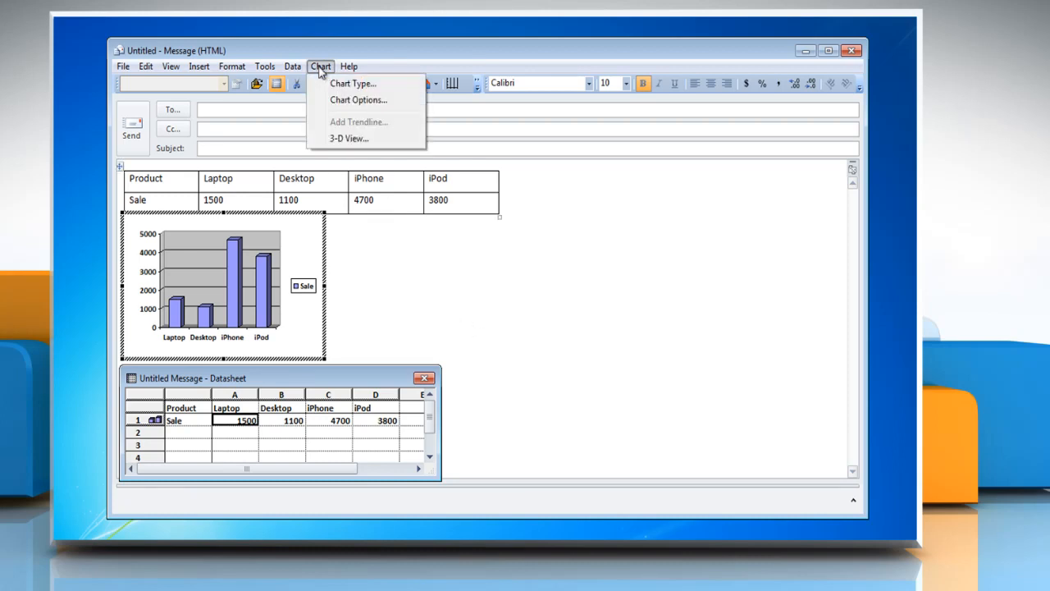
click(353, 83)
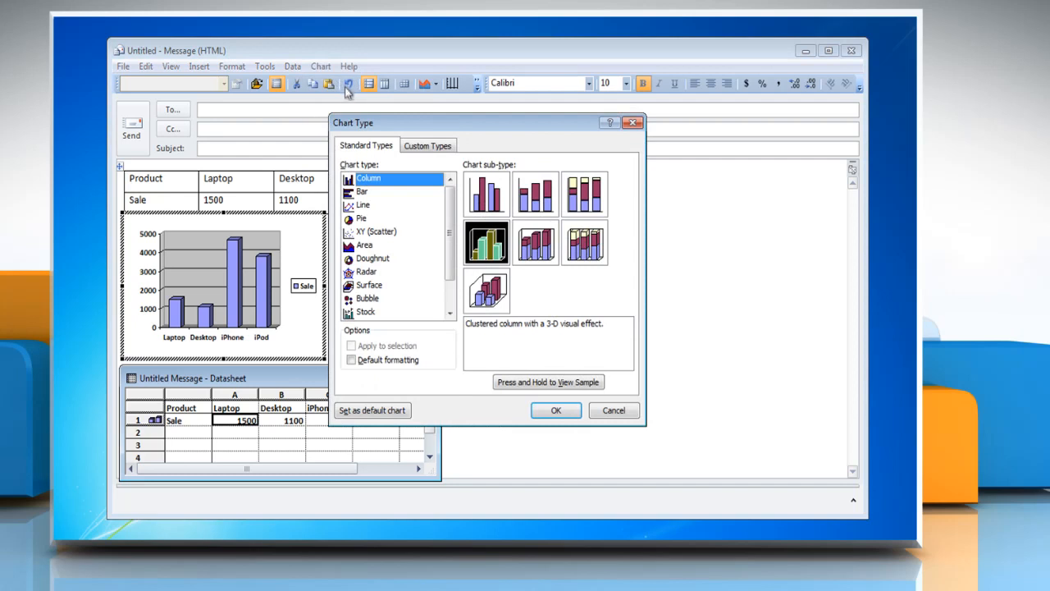
click(362, 191)
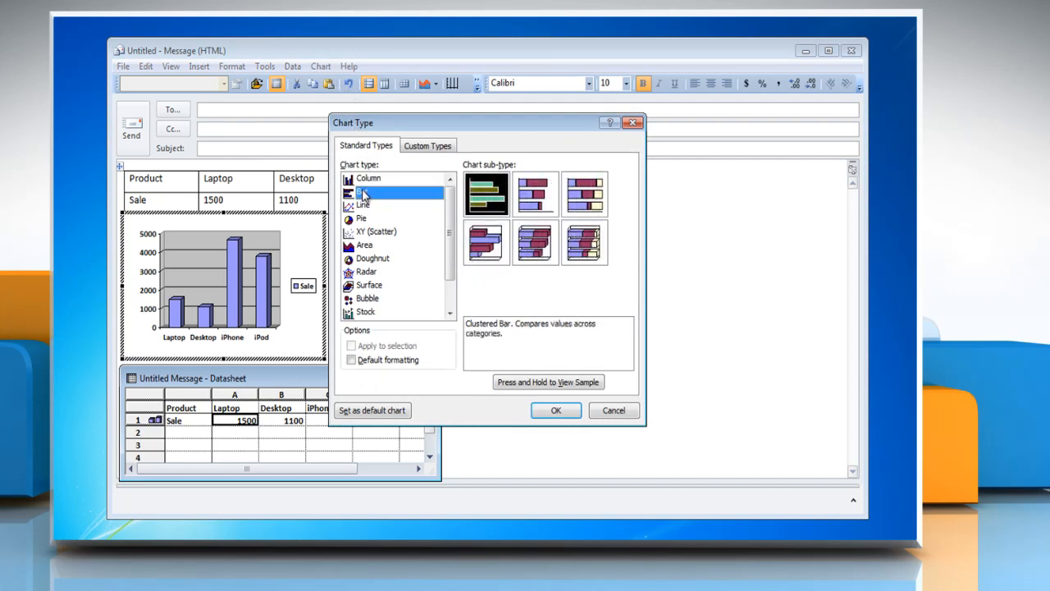
click(363, 192)
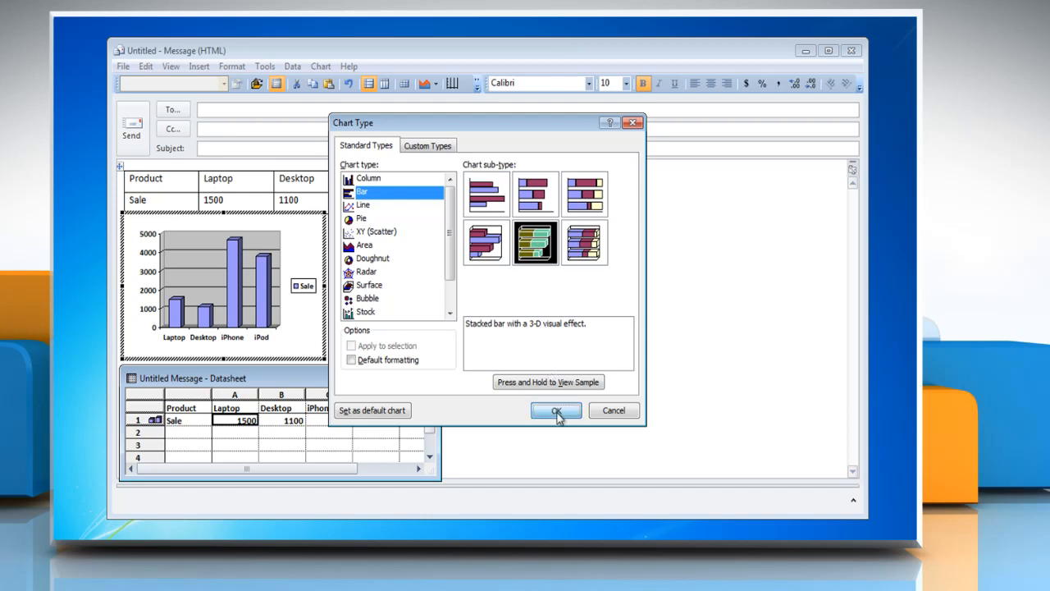
click(556, 411)
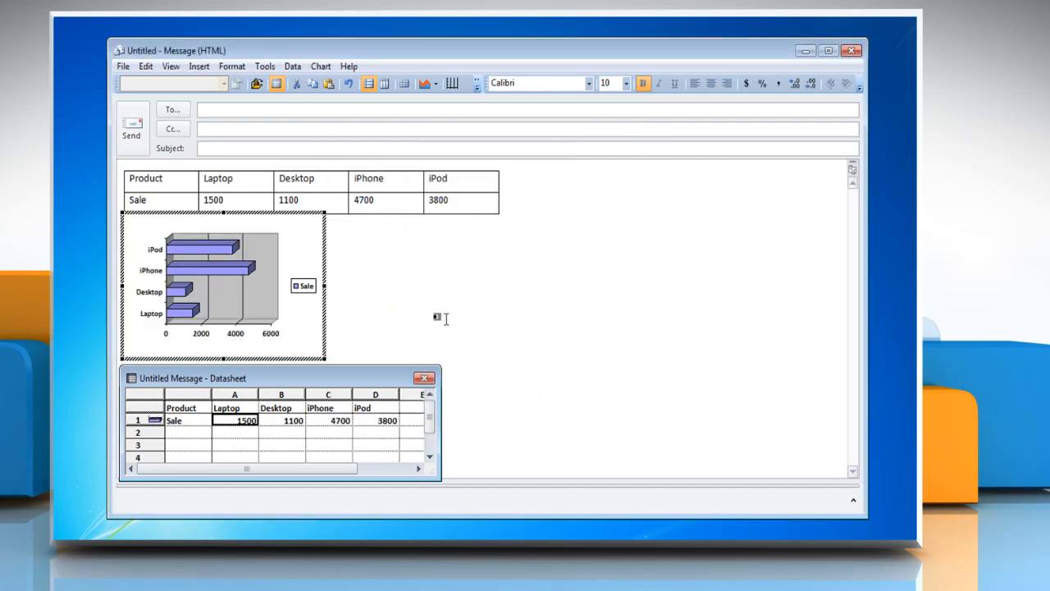